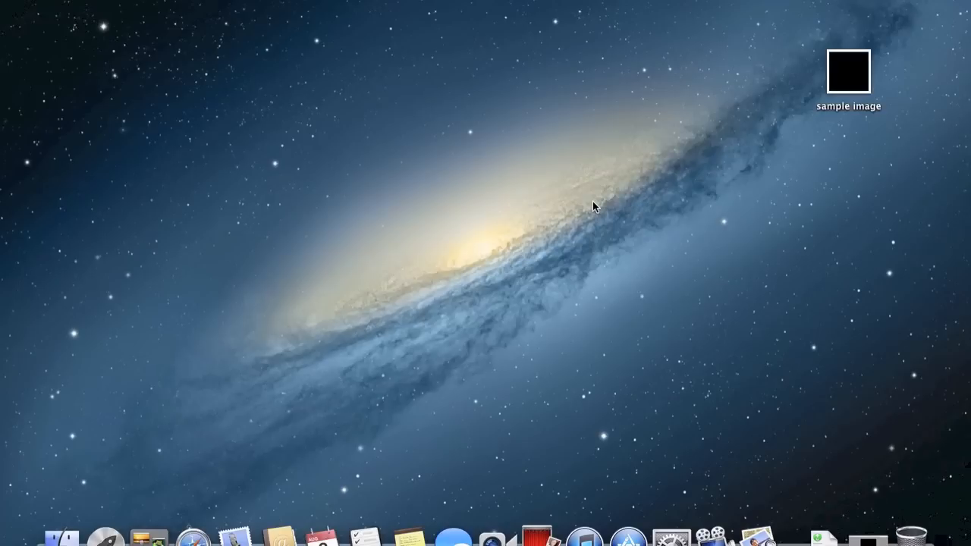
- Select the black sample image on the desktop and begin renaming it to 'sample background'
{"action": "left_click", "coordinate": [848, 73]}
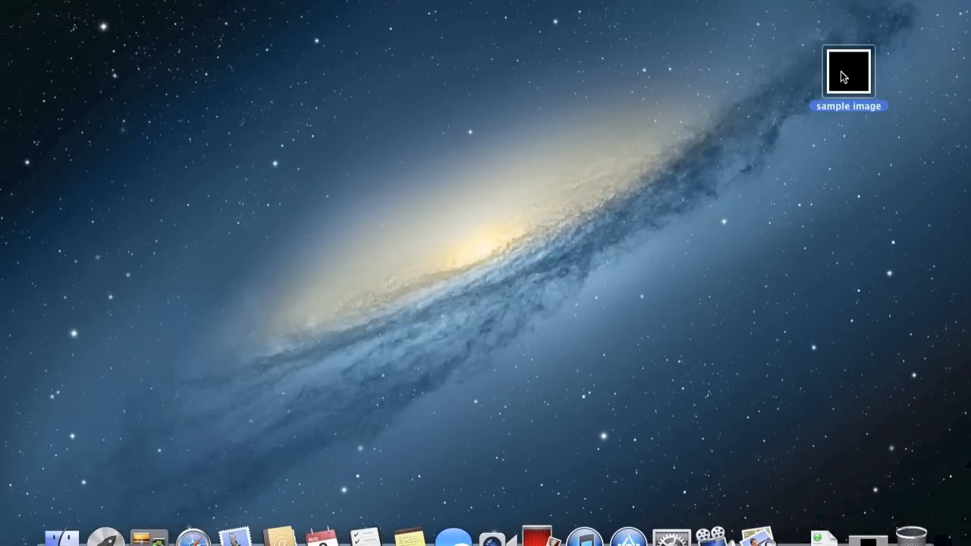
{"action": "double_click", "coordinate": [848, 72]}
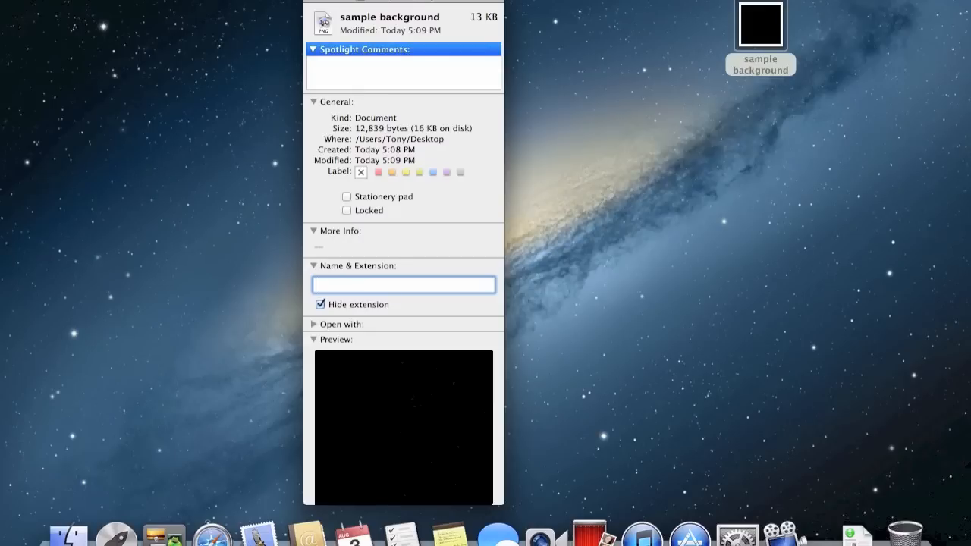
- Rename the image to linen.tiff, accepting the change from .png to .tiff
{"action": "type", "text": "linen."}
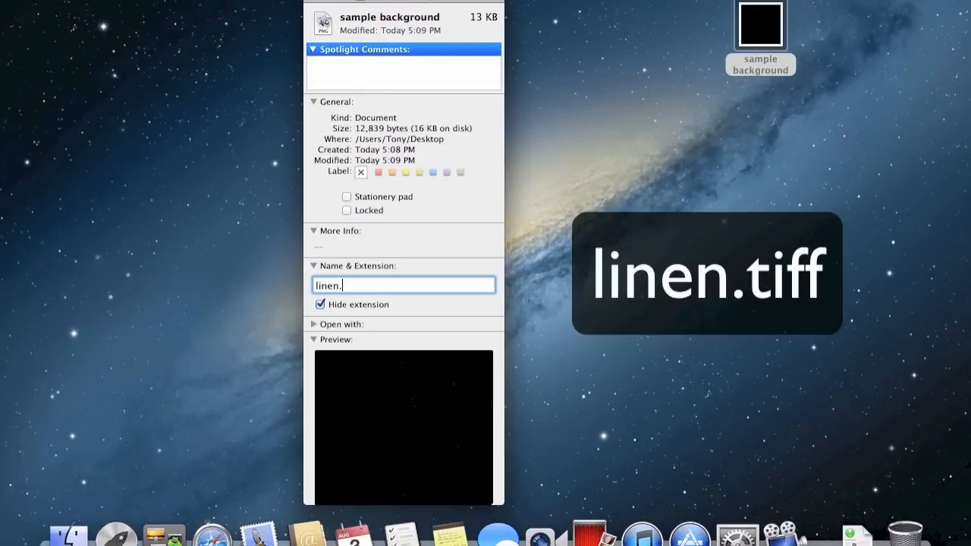
{"action": "type", "text": "tiff"}
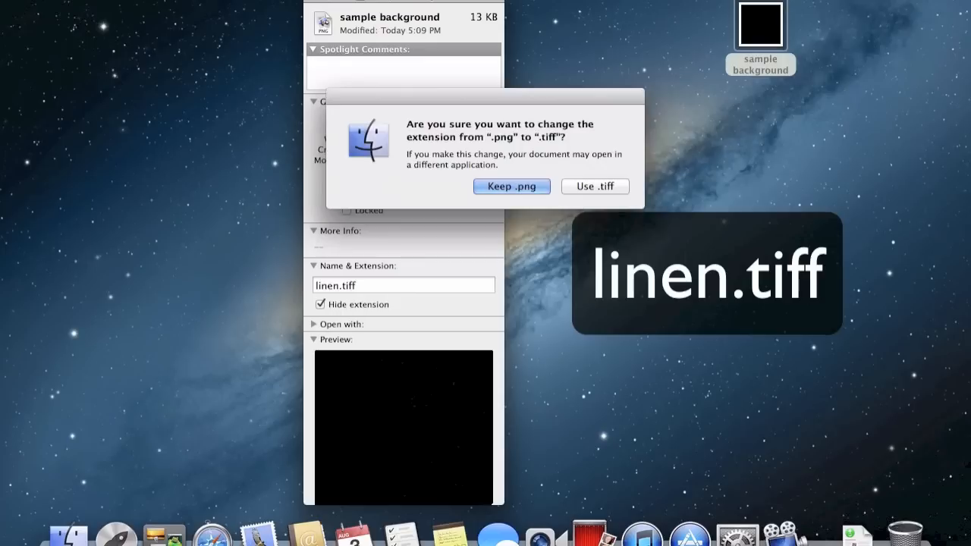
{"action": "left_click", "coordinate": [595, 186]}
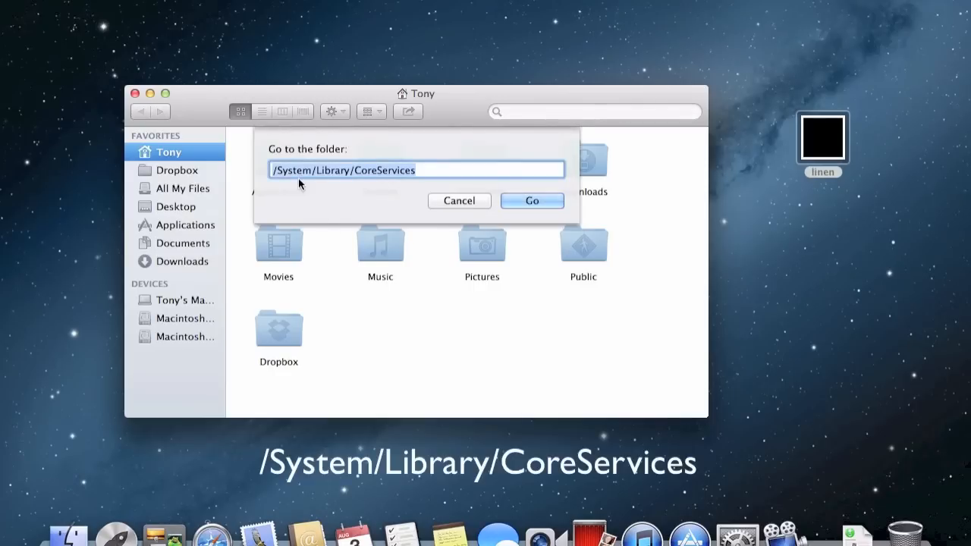
{"action": "mouse_move", "coordinate": [490, 202]}
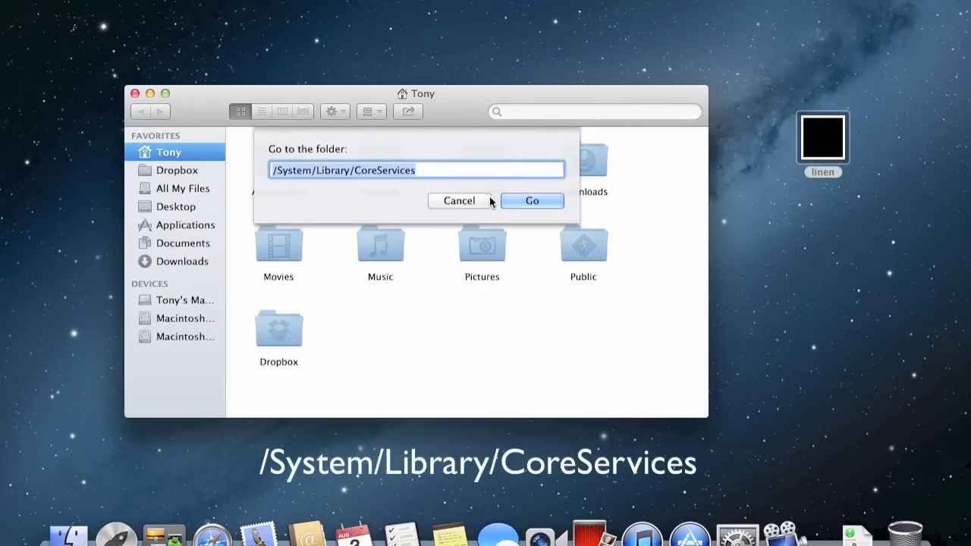
- Go to /System/Library/CoreServices and show Notification Center's package contents to reach Resources
{"action": "left_click", "coordinate": [531, 200]}
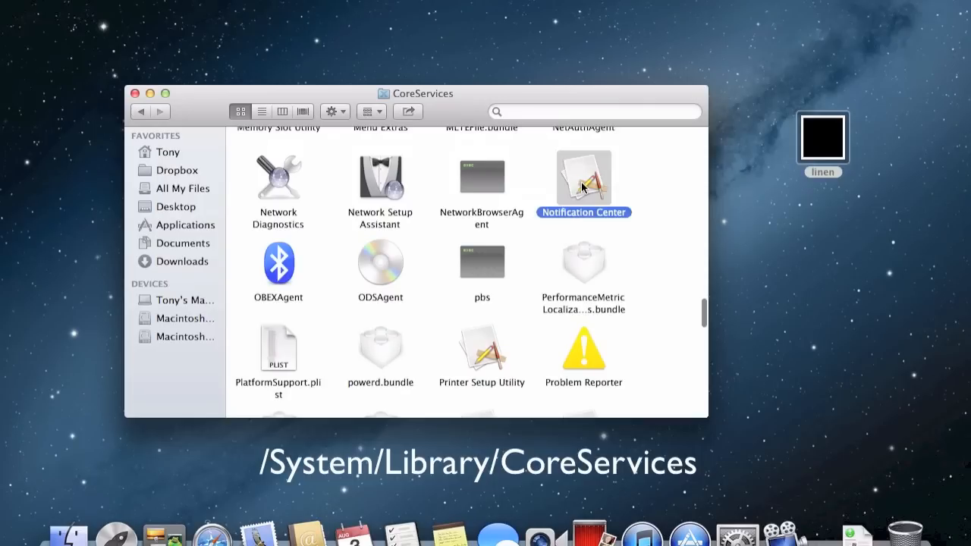
{"action": "right_click", "coordinate": [583, 178]}
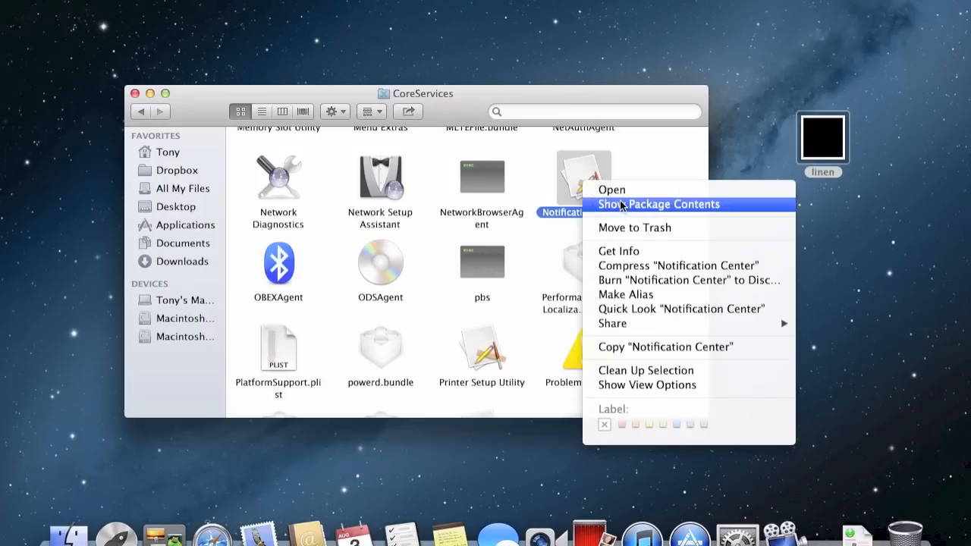
{"action": "left_click", "coordinate": [661, 204]}
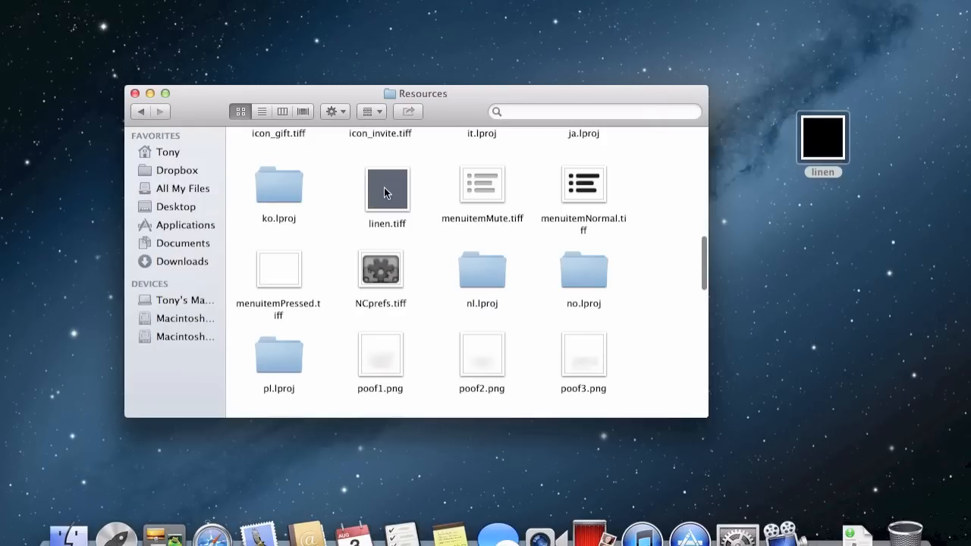
- Rename the original linen.tiff to linen2.tiff and move the black linen image into Resources, authenticating both
{"action": "right_click", "coordinate": [387, 186]}
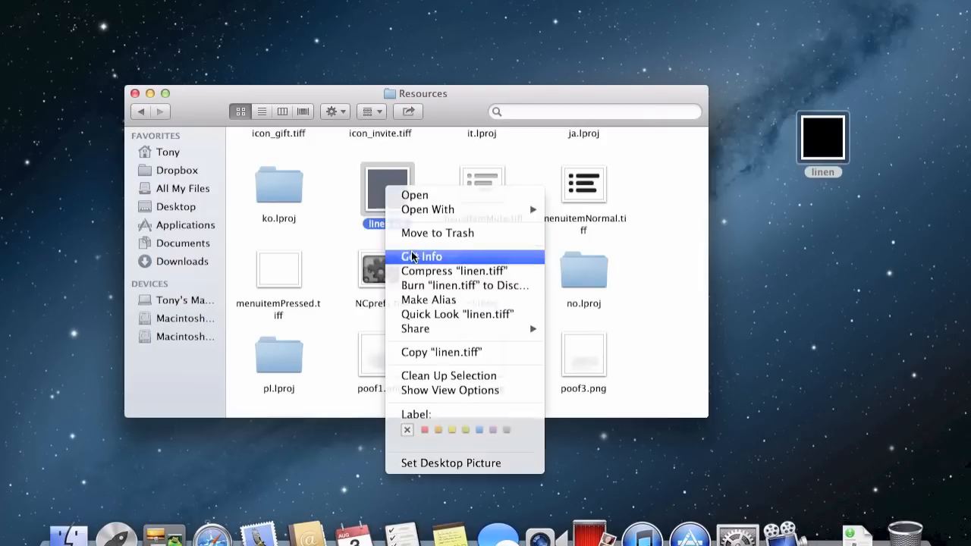
{"action": "left_click", "coordinate": [422, 256]}
{"action": "type", "text": "linen2.tiff"}
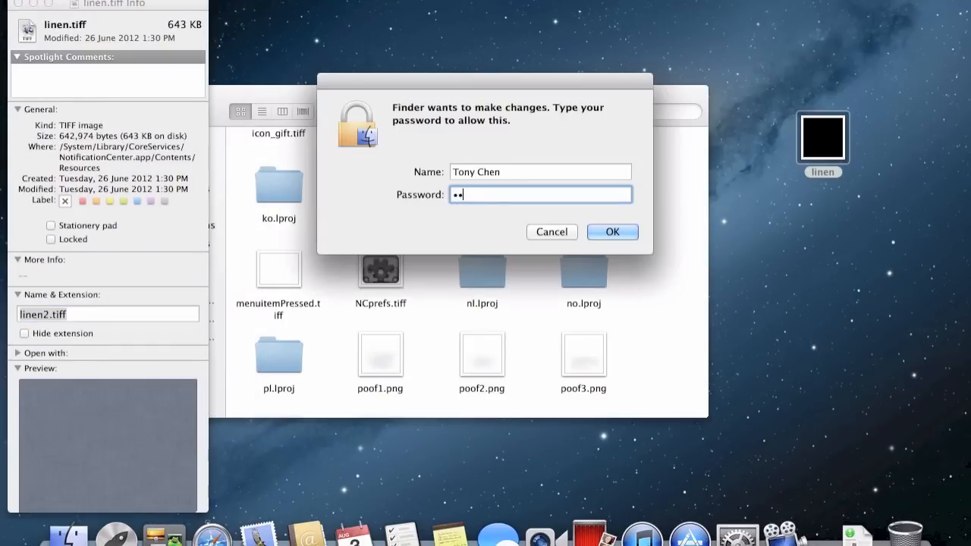
{"action": "left_click", "coordinate": [612, 232]}
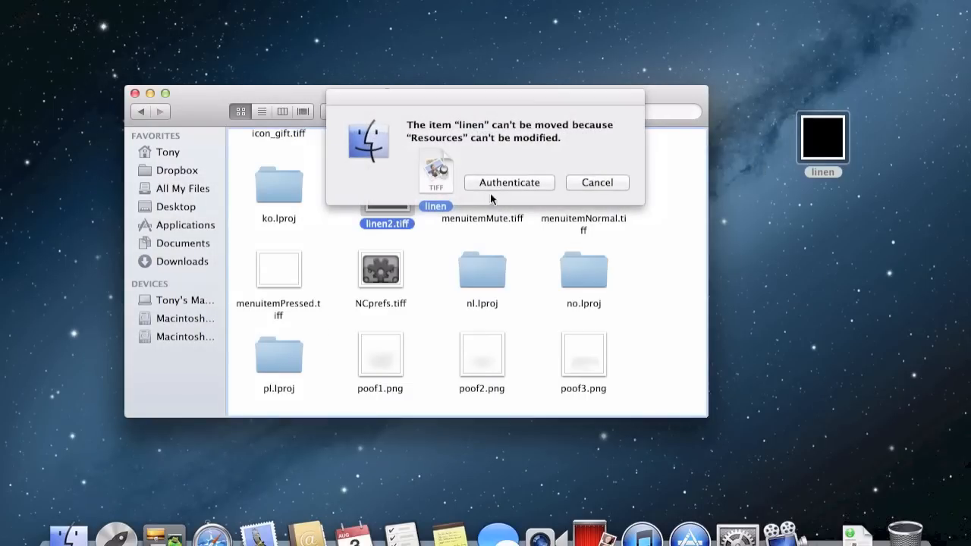
{"action": "left_click", "coordinate": [508, 182]}
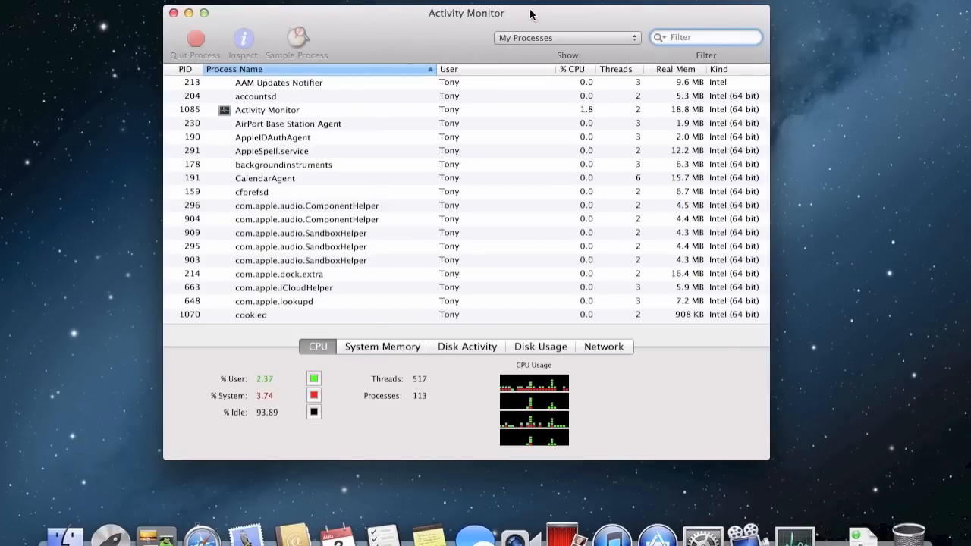
- Filter Activity Monitor for 'noti' and quit the Notification Center process so it relaunches
{"action": "type", "text": "noti"}
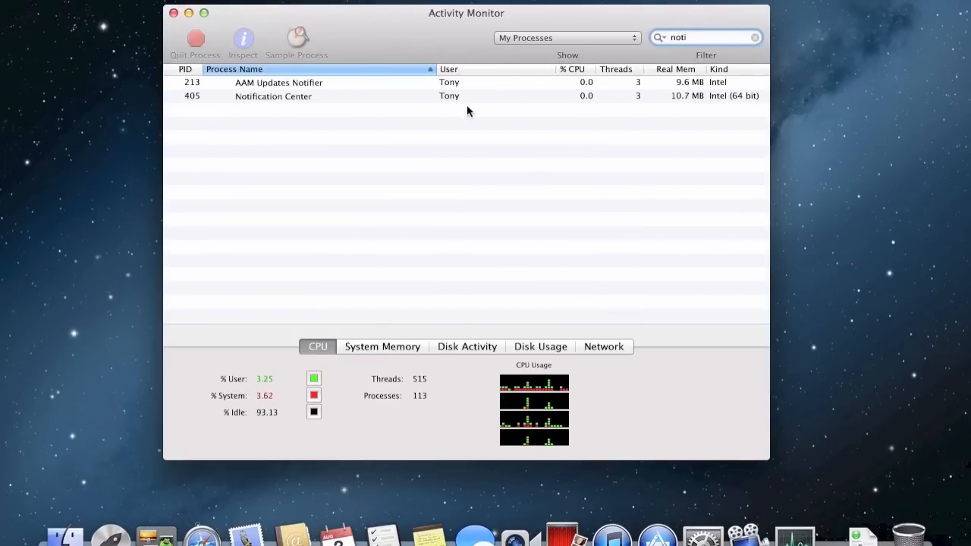
{"action": "left_click", "coordinate": [195, 38]}
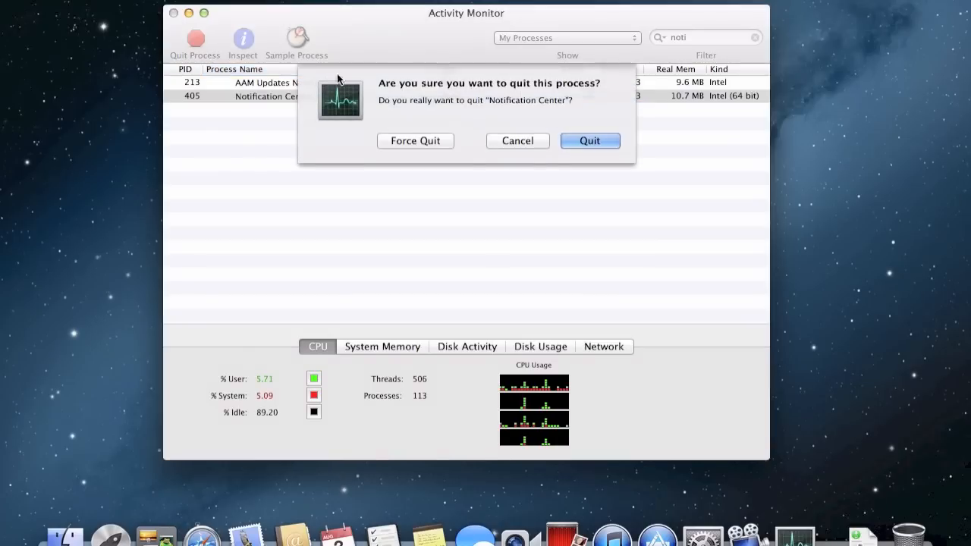
{"action": "left_click", "coordinate": [589, 140]}
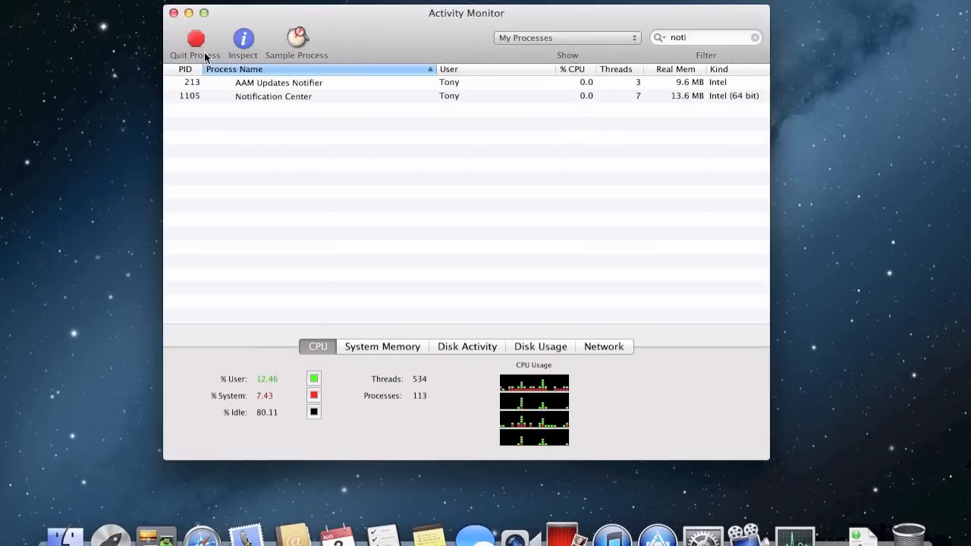
{"action": "left_click", "coordinate": [175, 13]}
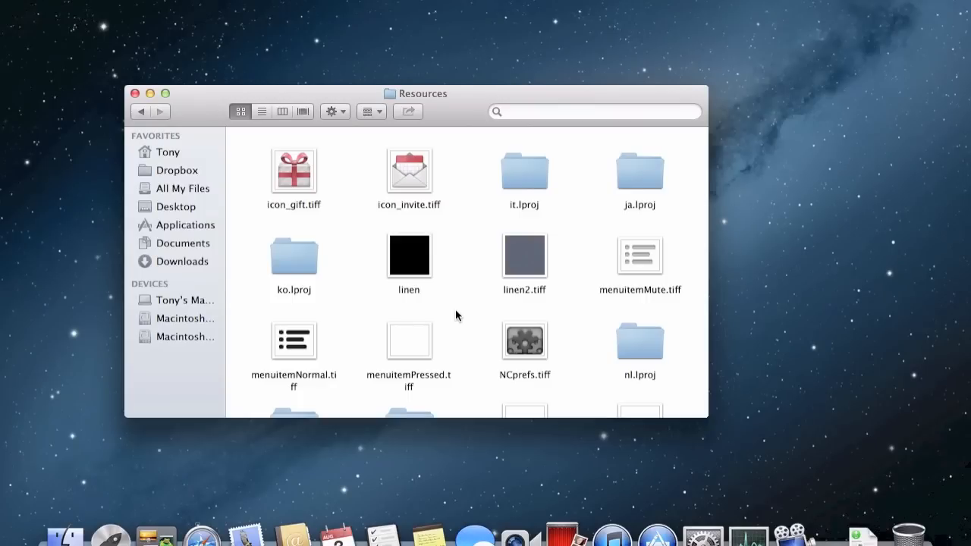
{"action": "mouse_move", "coordinate": [408, 263]}
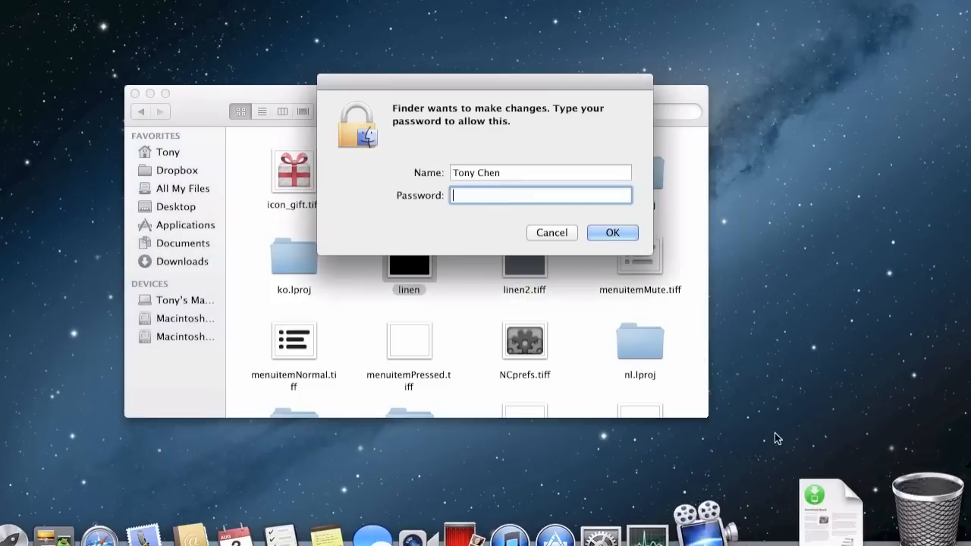
- Authenticate trashing the black linen image and renaming linen2.tiff back to linen.tiff, then return to Activity Monitor
{"action": "left_click", "coordinate": [612, 232]}
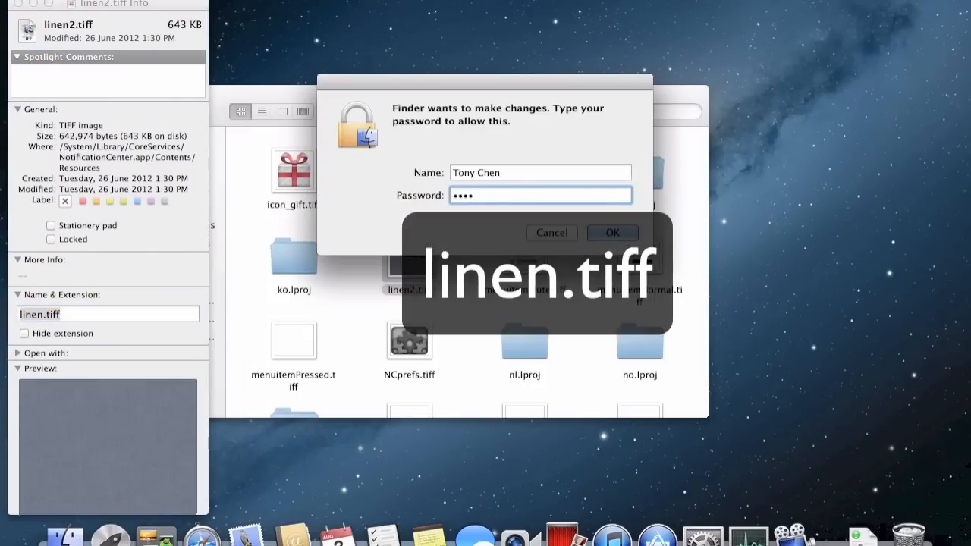
{"action": "left_click", "coordinate": [612, 232]}
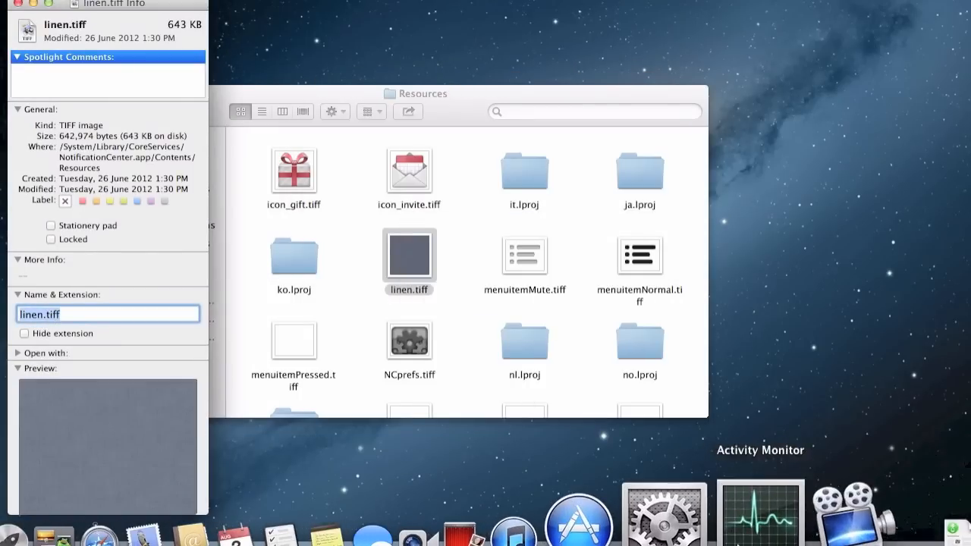
{"action": "left_click", "coordinate": [759, 512]}
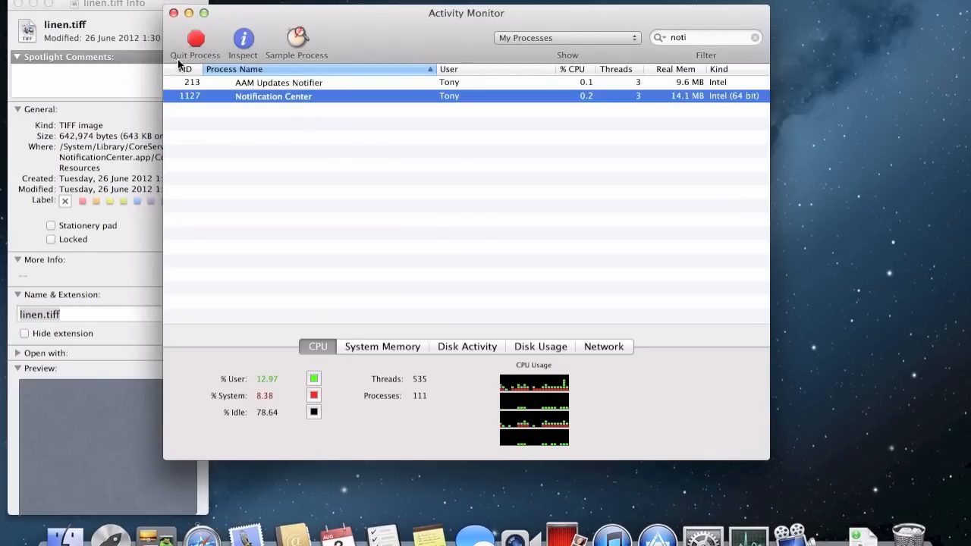